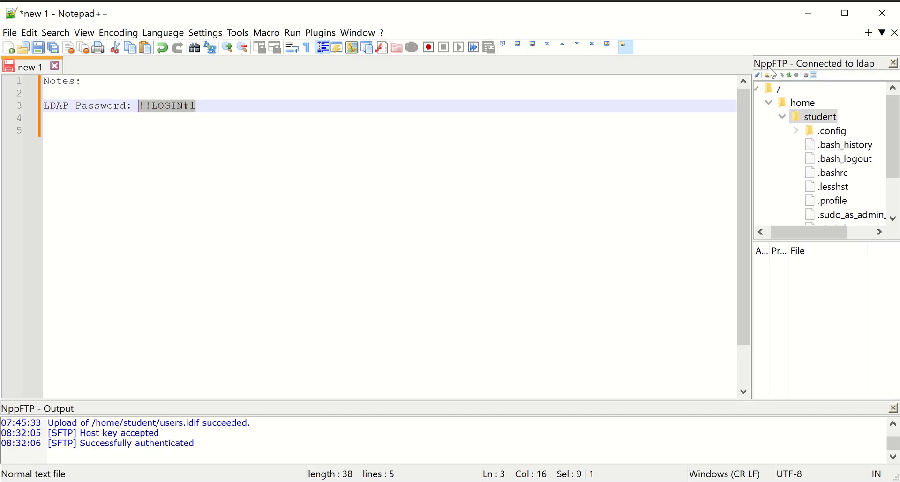
# Disconnect from the current LDAP server and create a new NppFTP connection profile
pyautogui.click(766, 75)
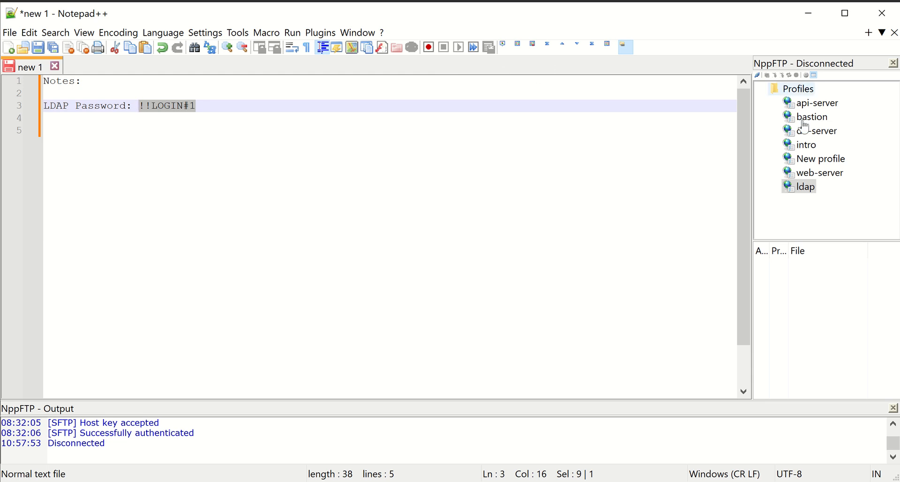
pyautogui.rightClick(797, 88)
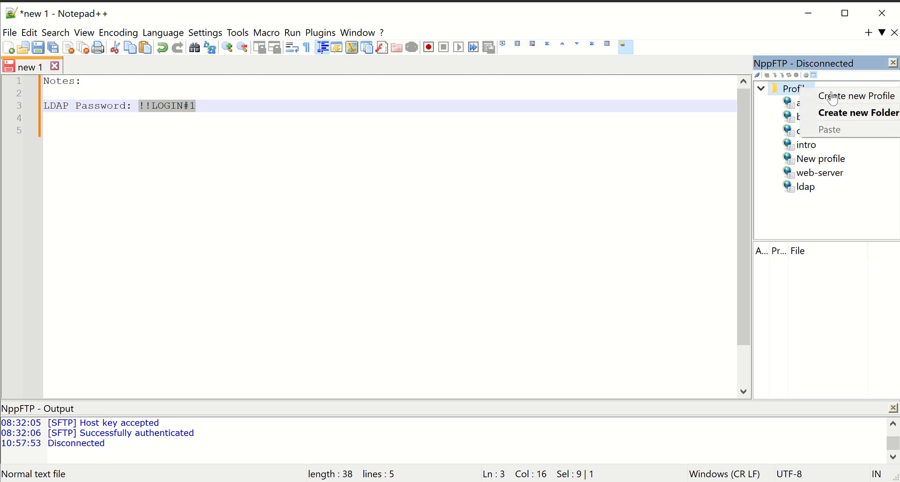
pyautogui.click(859, 95)
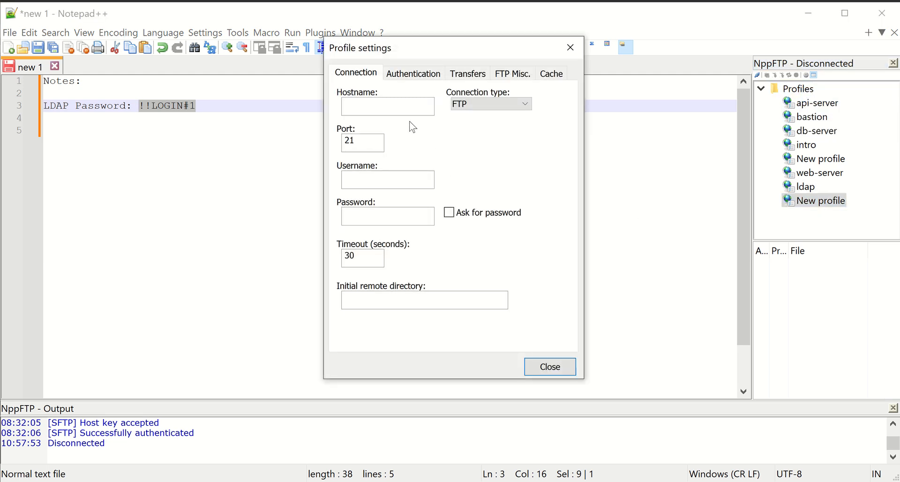
pyautogui.click(387, 106)
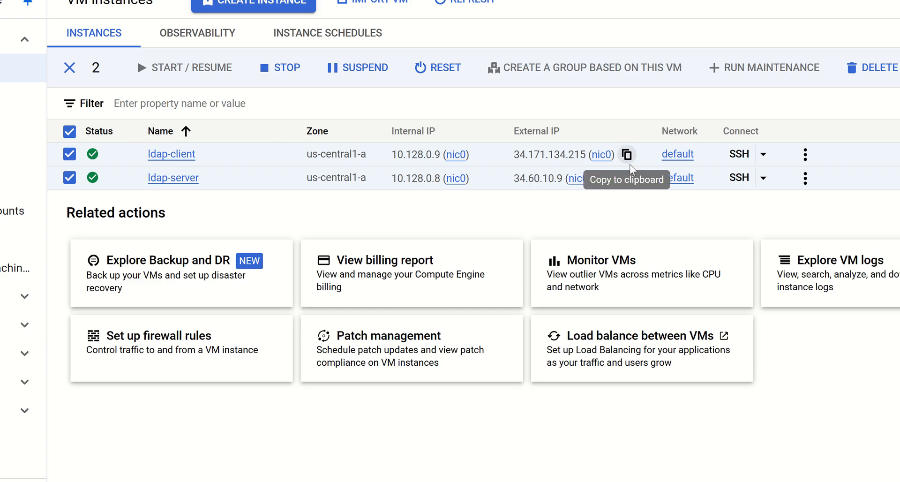
# Fill in host 34.60.10.9, user student, and SFTP connection type on port 22
pyautogui.click(604, 179)
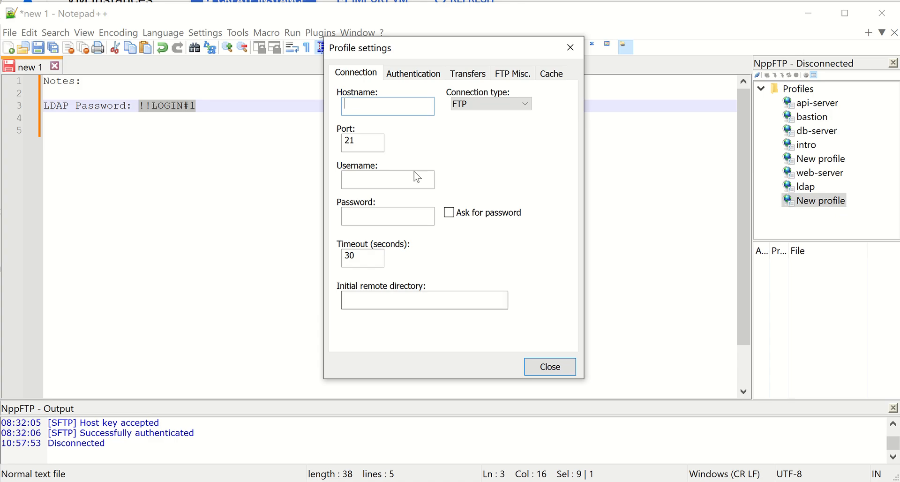
pyautogui.write('34.60.10.9')
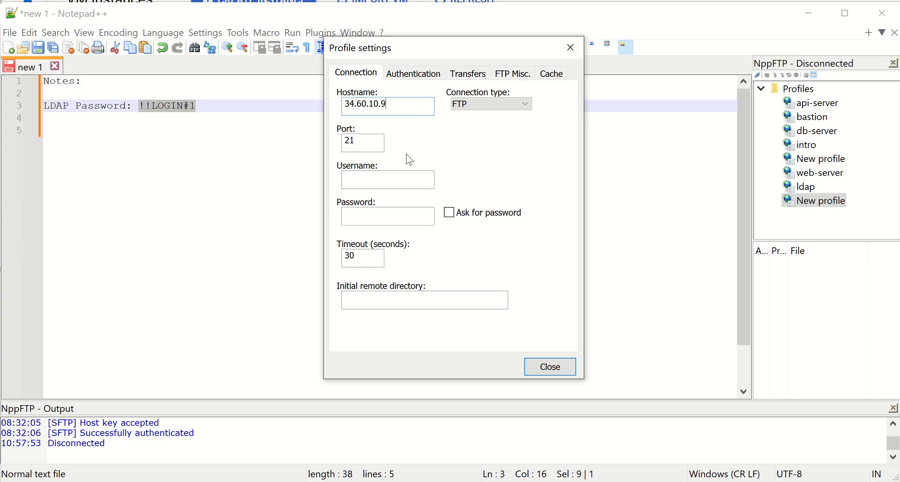
pyautogui.write('student')
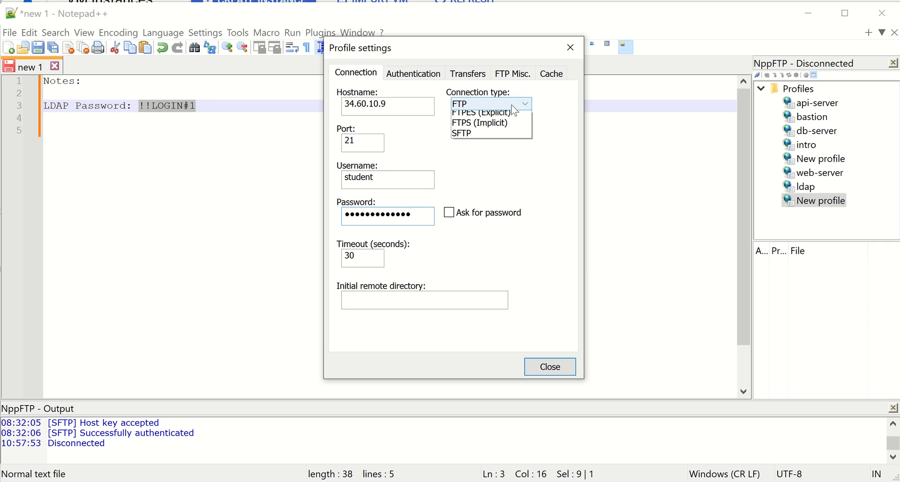
pyautogui.click(461, 133)
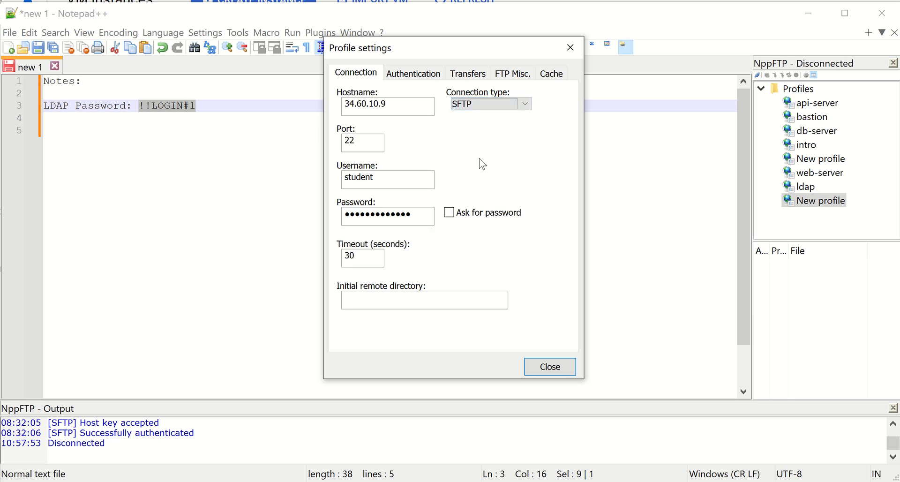
pyautogui.click(548, 367)
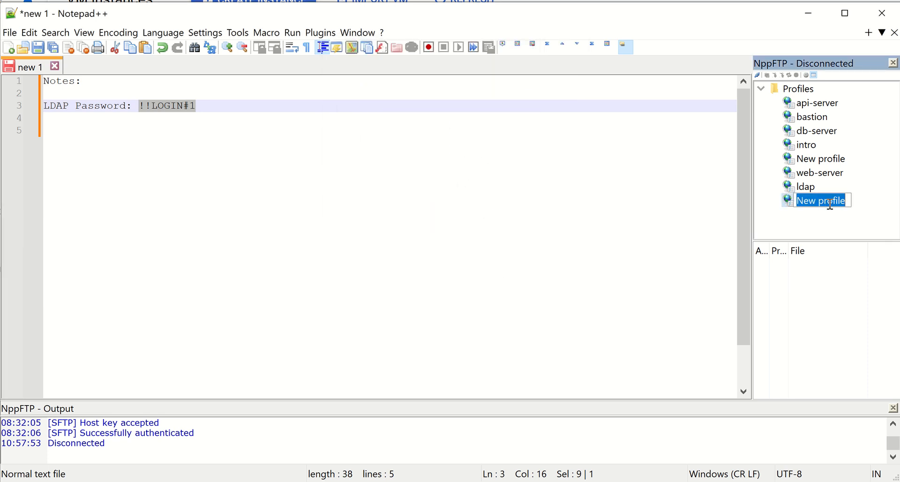
pyautogui.moveTo(836, 231)
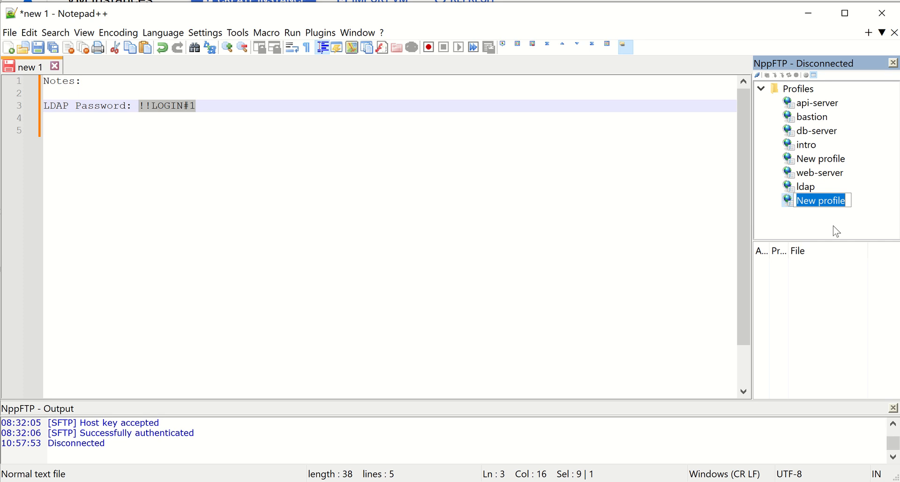
# Name the profile 'ldap-server', connect, and trust the server's host key
pyautogui.write('ldap-')
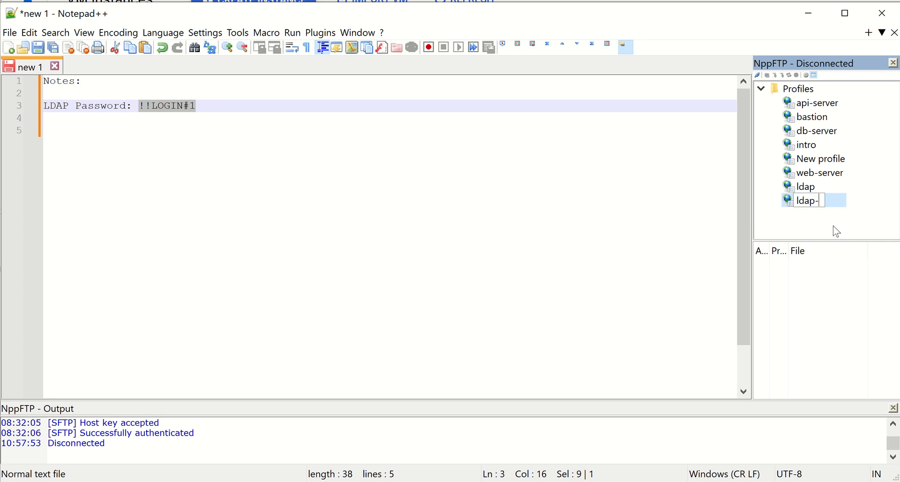
pyautogui.write('server')
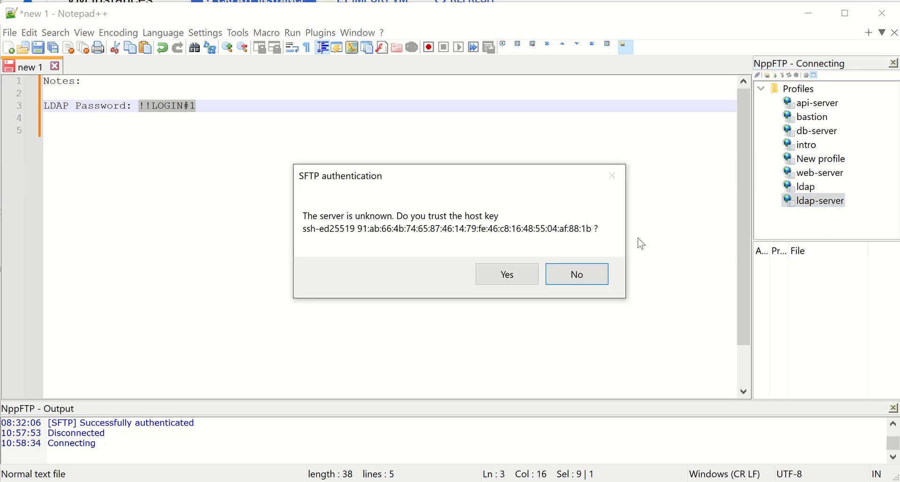
pyautogui.click(506, 273)
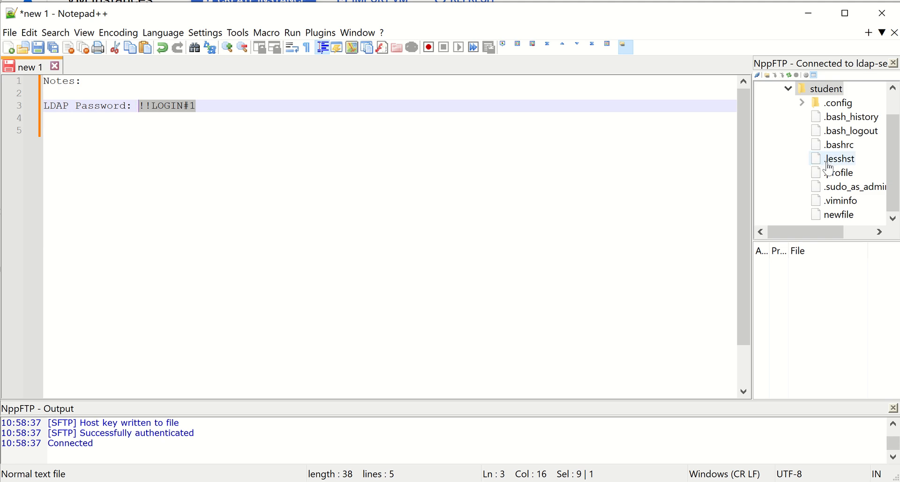
# Create base.ldif in the student home folder and open it for editing
pyautogui.click(827, 116)
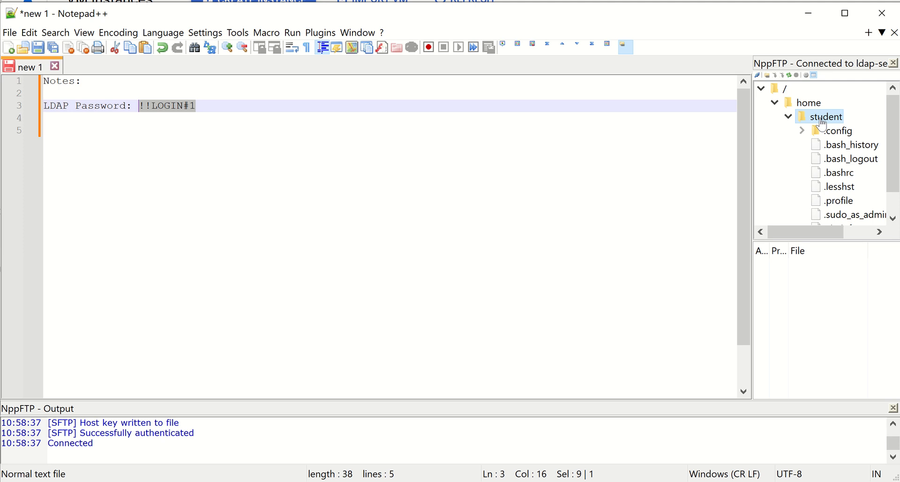
pyautogui.rightClick(823, 117)
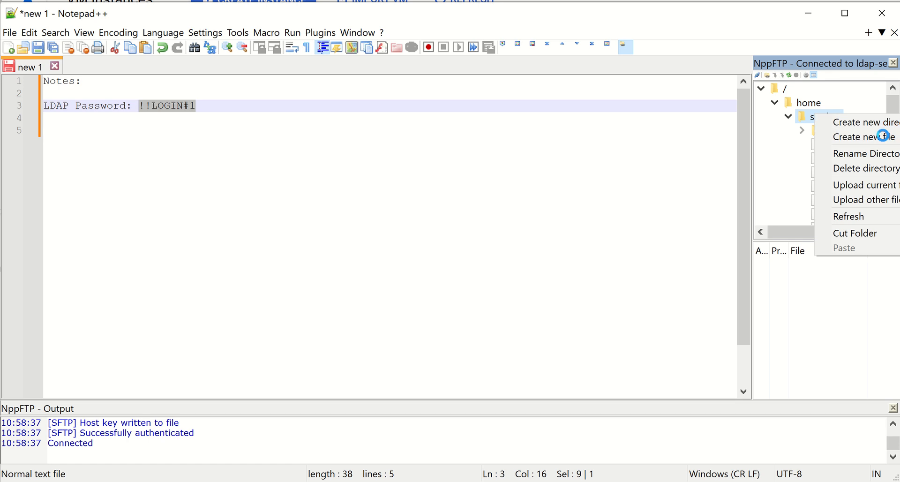
pyautogui.click(858, 137)
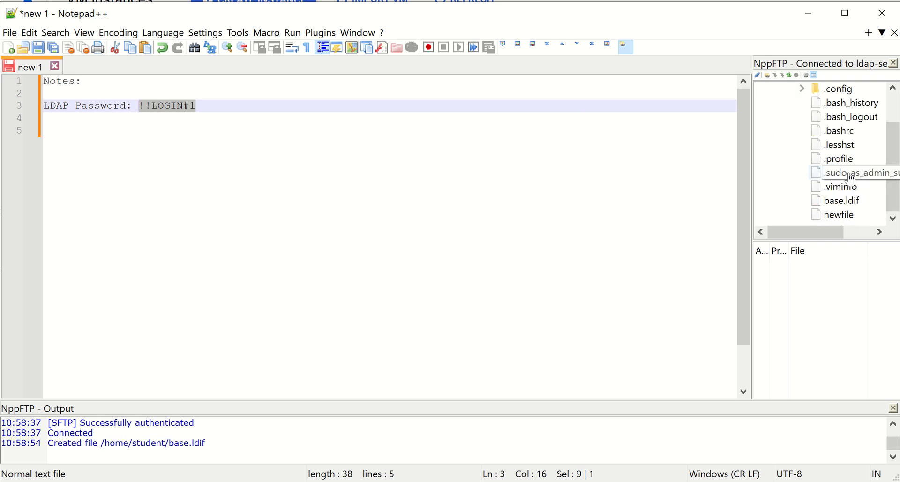
pyautogui.click(800, 200)
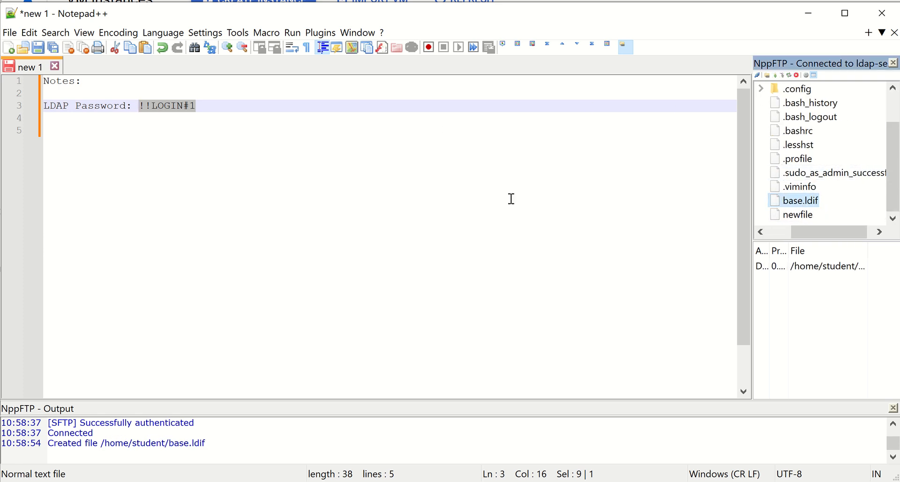
pyautogui.doubleClick(800, 200)
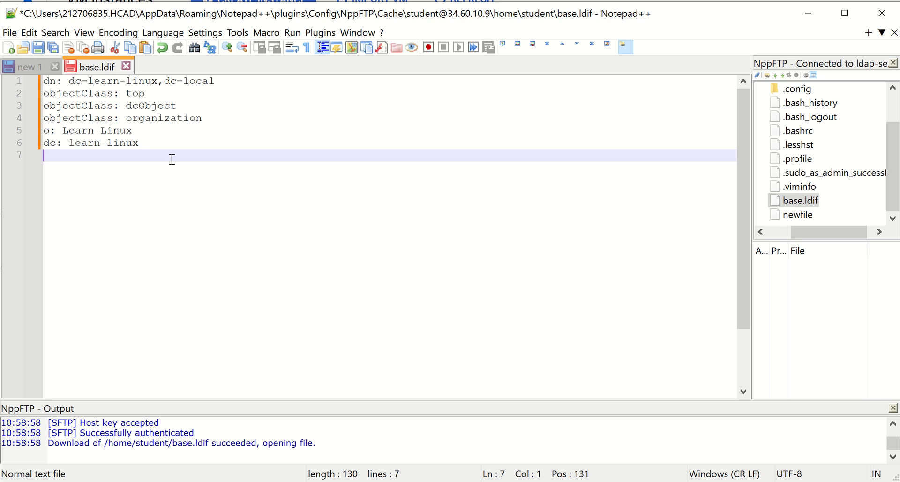
pyautogui.moveTo(182, 156)
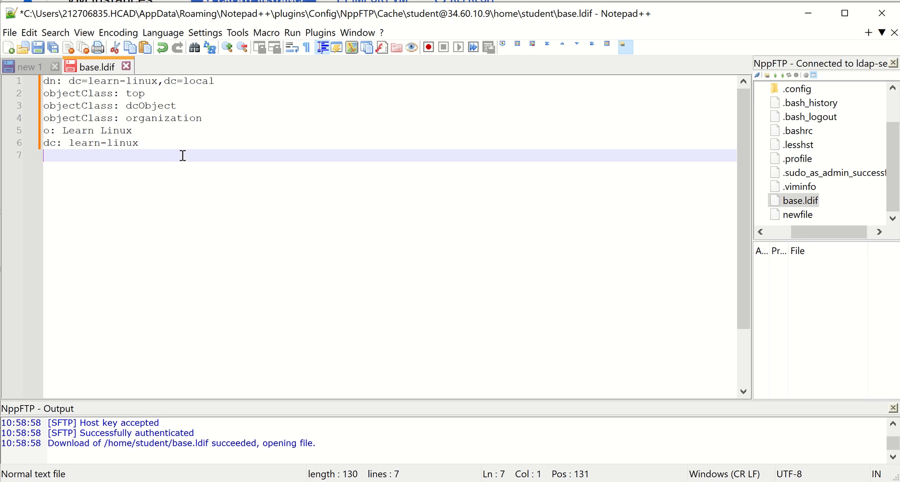
# Edit base.ldif into an ou=users organizationalUnit entry under dc=learn-linux,dc=local
pyautogui.click(38, 47)
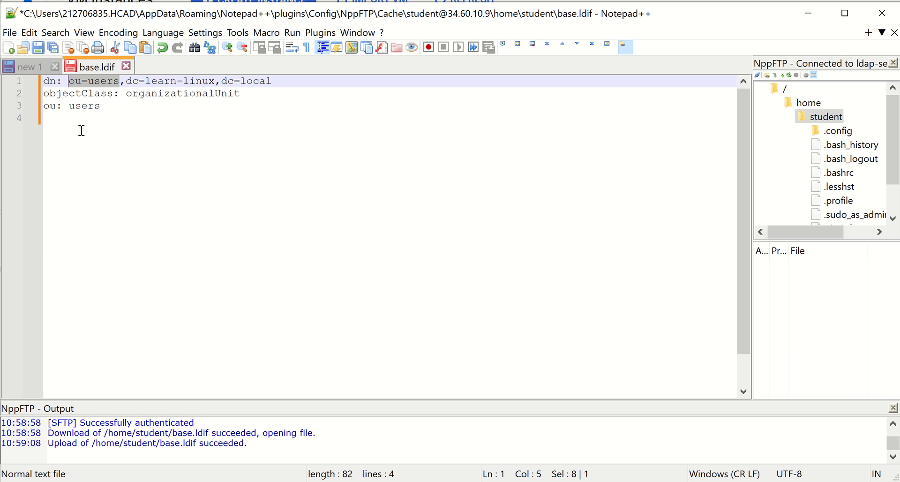
pyautogui.click(100, 105)
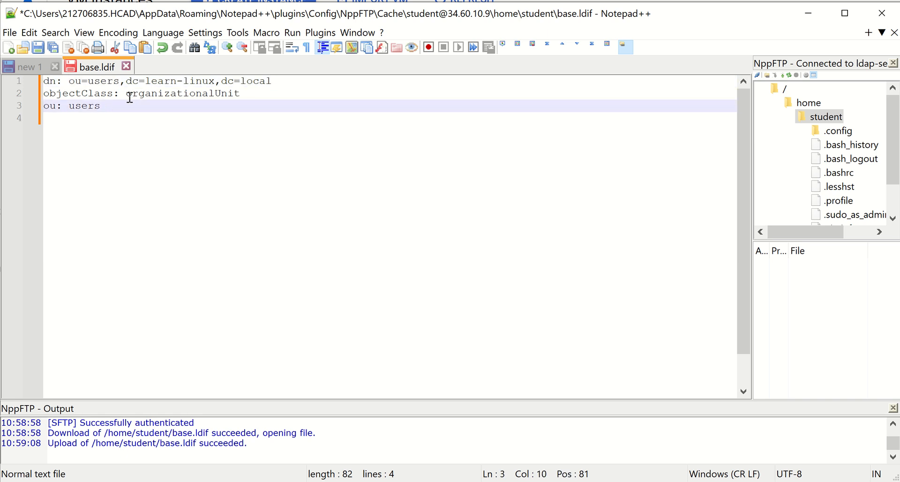
pyautogui.doubleClick(182, 92)
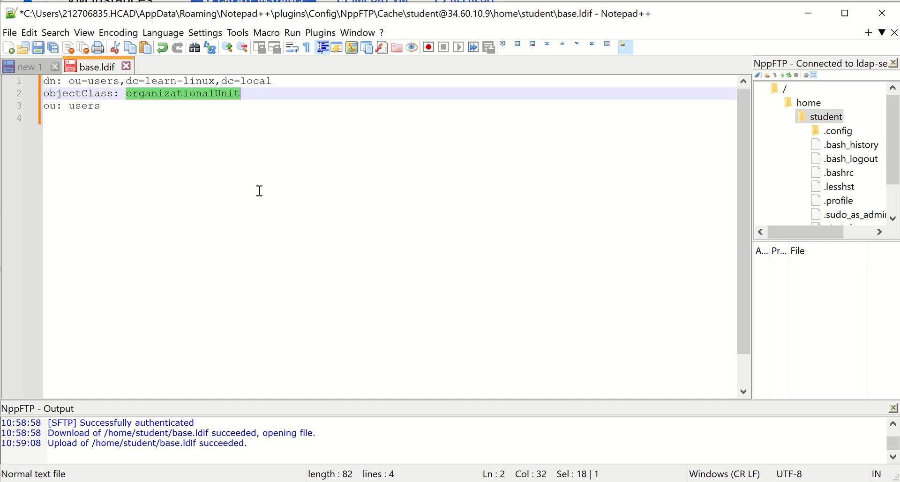
pyautogui.click(122, 106)
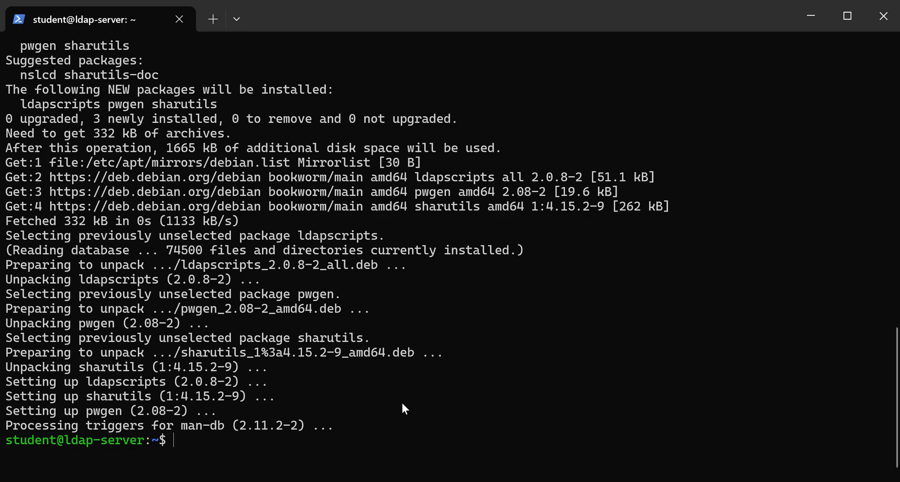
# List the home folder, then type ldapadd -x -D "cn=admin,dc=learn-linux,dc=local" -W -f base.ldif
pyautogui.write('ls')
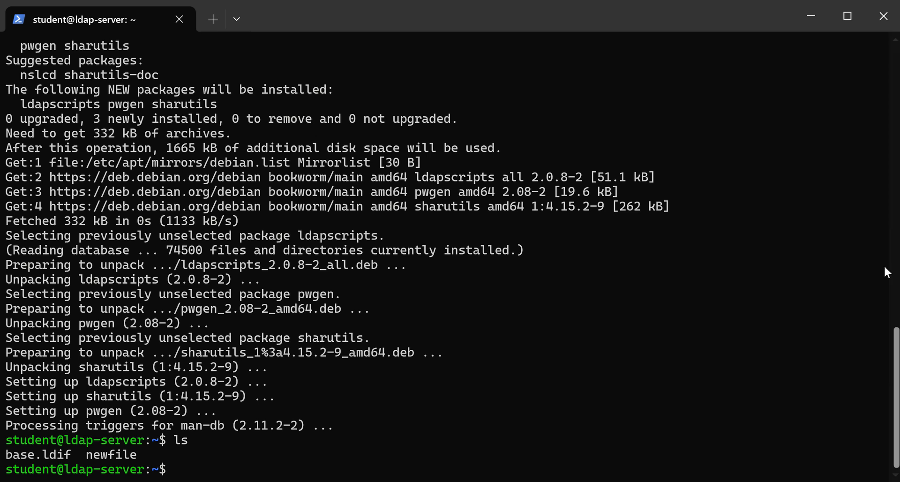
pyautogui.write('ldapadd -x -D "cn=admin,dc=learn-linux,dc=local" -W -f base.ldif')
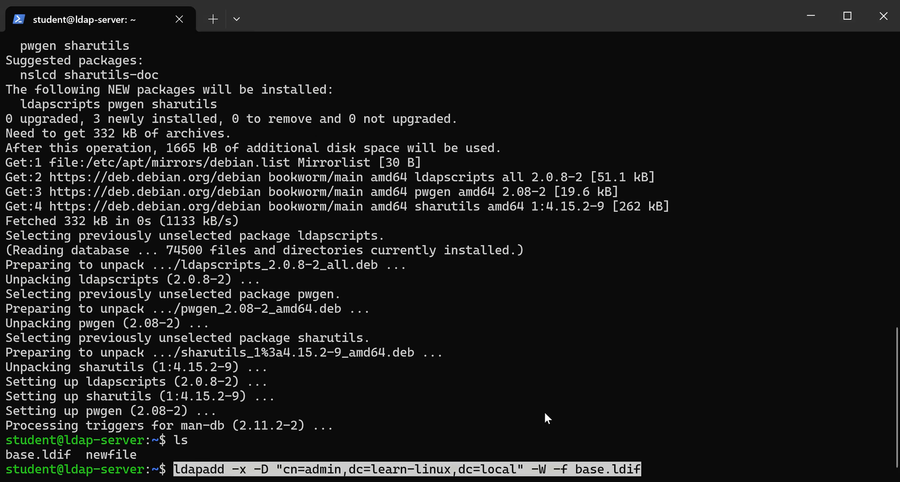
pyautogui.moveTo(654, 467)
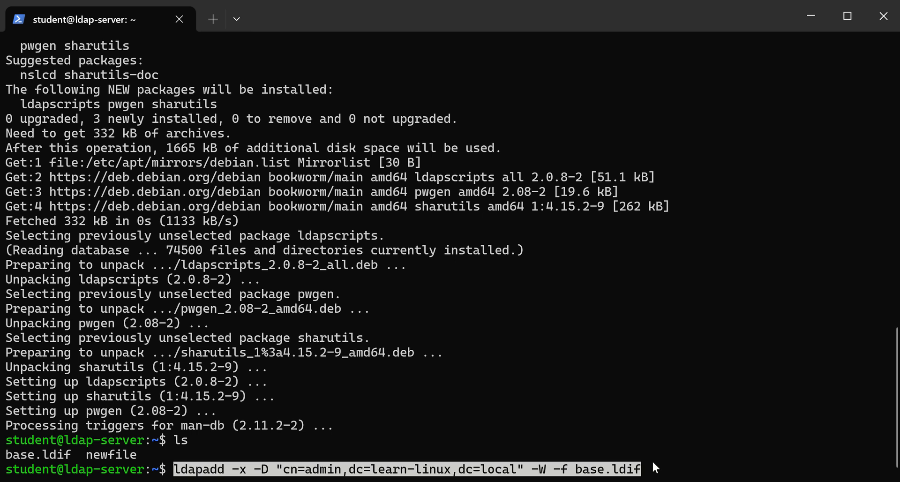
pyautogui.moveTo(683, 475)
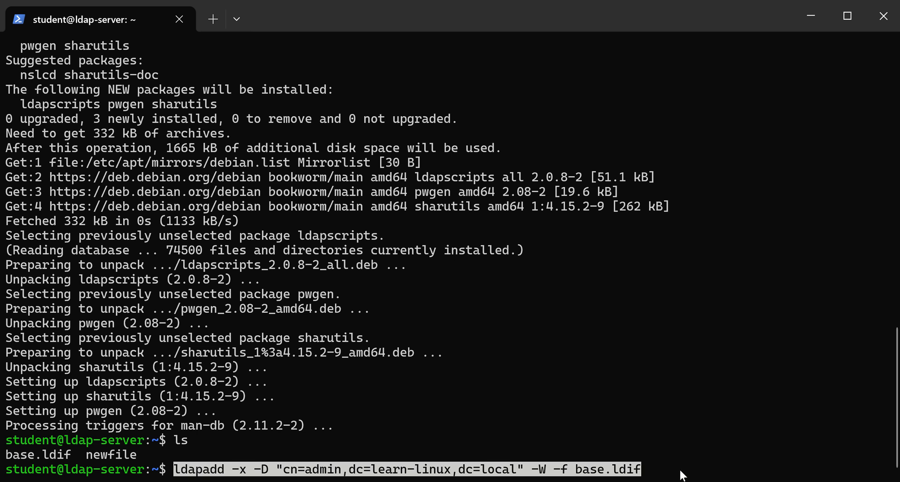